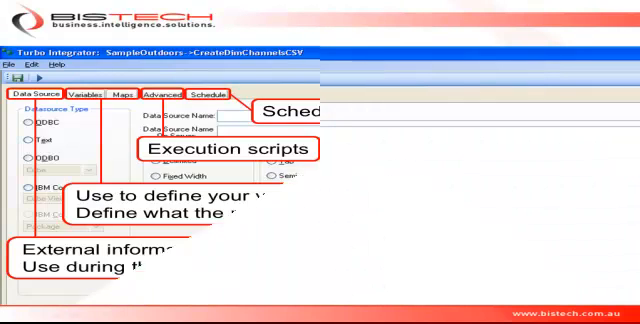
Advance from the Turbo Integrator tabs slide to the SampleOutdoors server in Server Explorer
click(166, 97)
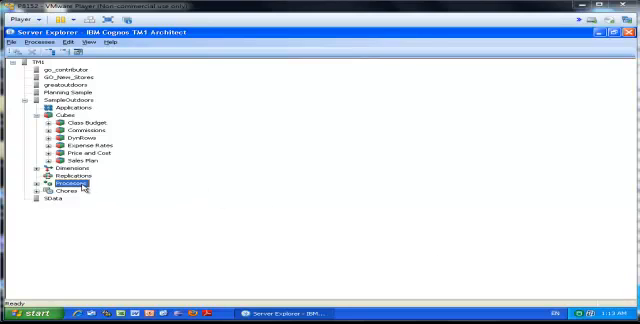
Create a new process using products.csv as a text data source and preview its rows
right_click(73, 185)
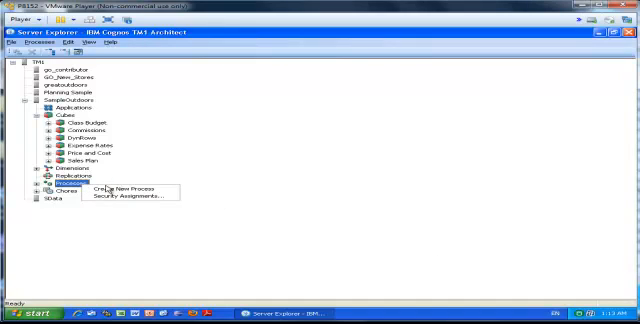
click(117, 187)
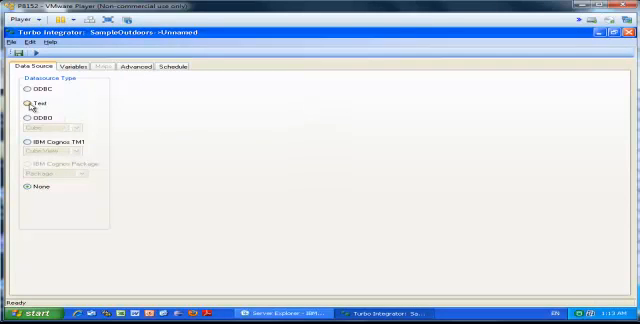
click(25, 104)
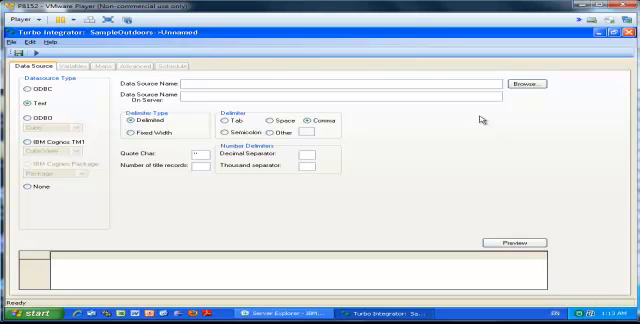
click(525, 83)
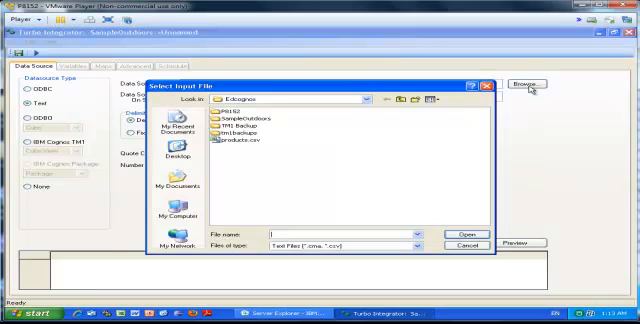
click(463, 233)
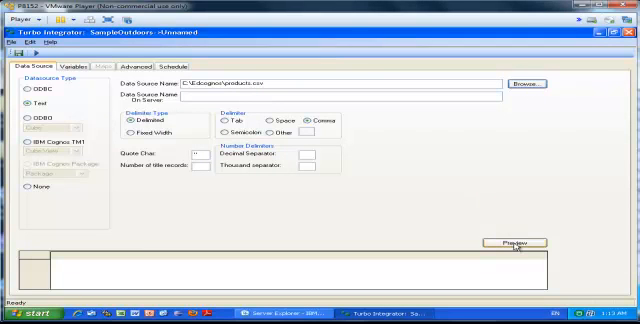
click(515, 242)
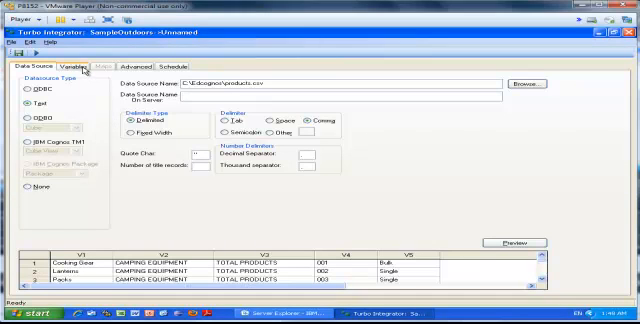
On the Variables tab, edit the variable names, including the fourth one, VPNumber
click(75, 68)
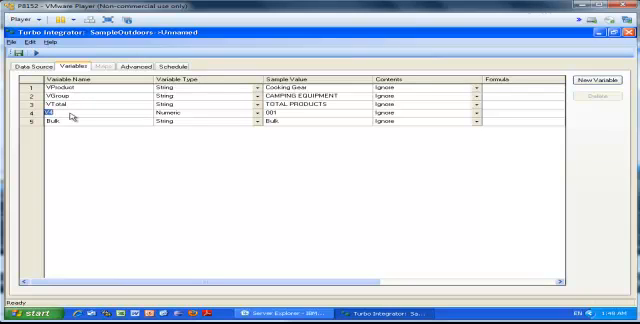
click(50, 113)
text(VShipping)
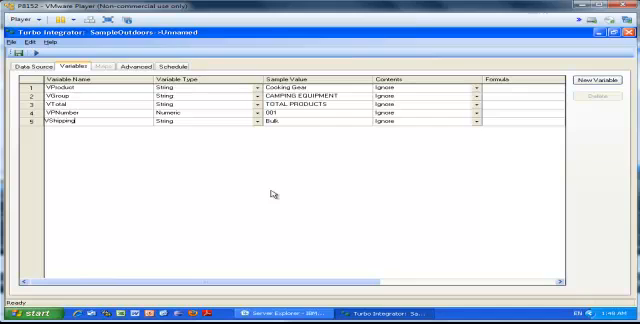
mouse_move(530, 247)
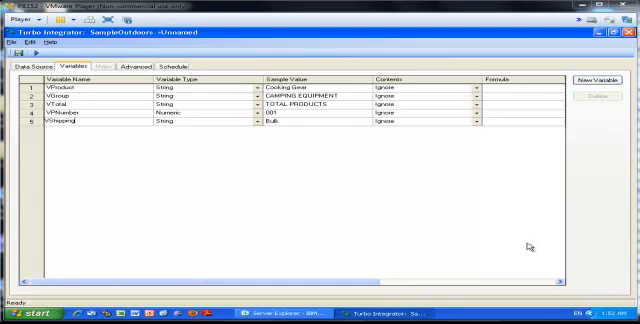
mouse_move(417, 131)
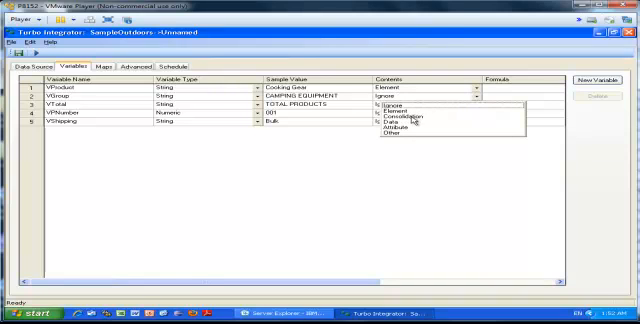
Set VGroup and VTotal contents to Consolidation, and VPNumber and VShipping to Attribute
click(390, 110)
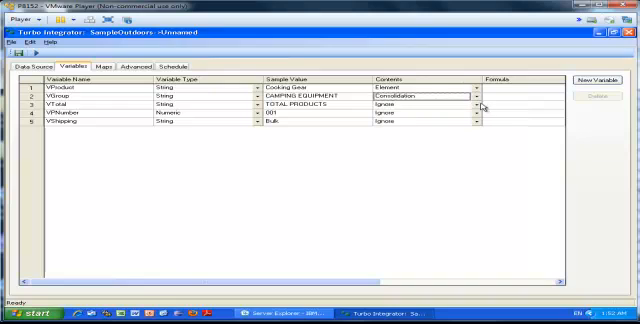
click(470, 104)
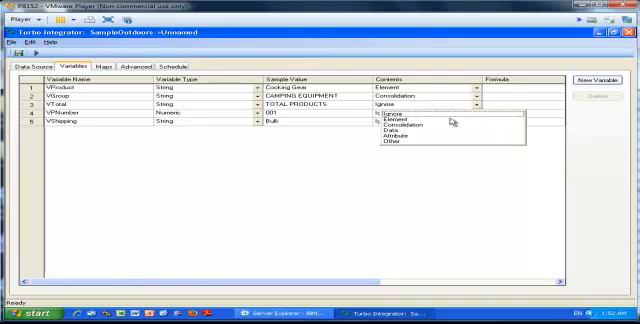
click(389, 124)
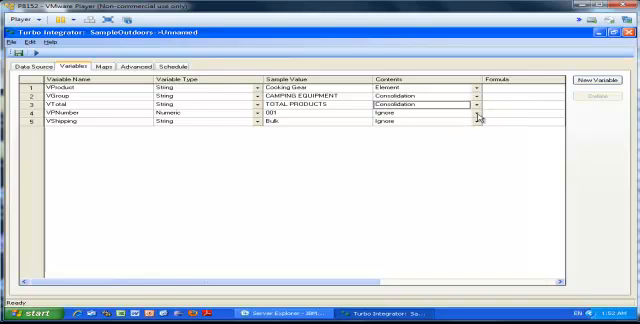
click(481, 126)
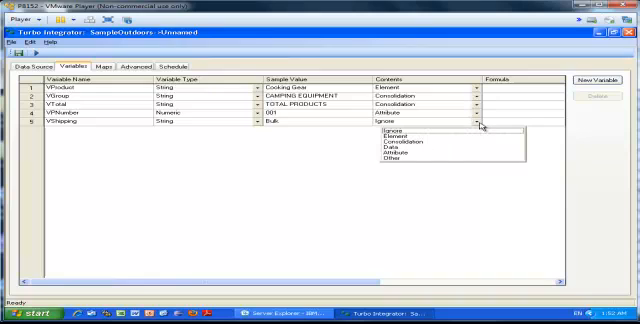
click(395, 154)
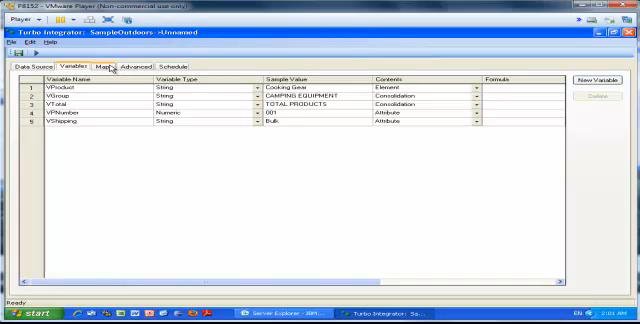
click(103, 67)
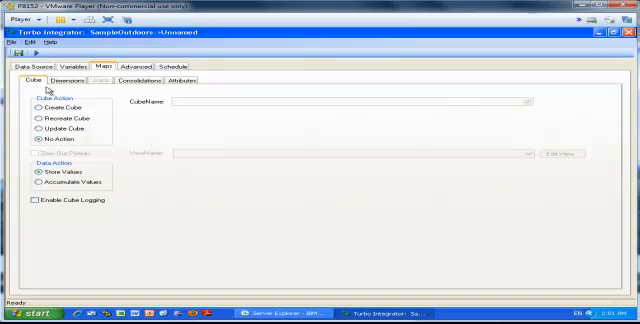
mouse_move(102, 160)
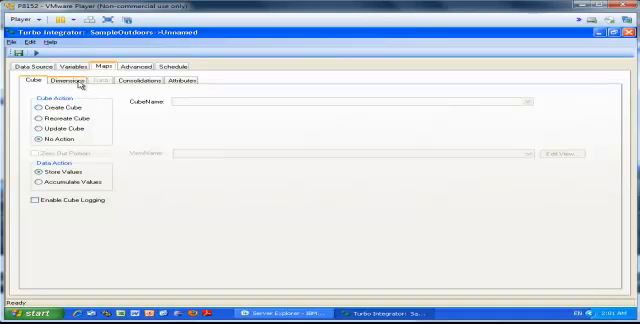
Map VProduct to a new Product dimension with Create action and automatic by-hierarchy ordering
click(57, 81)
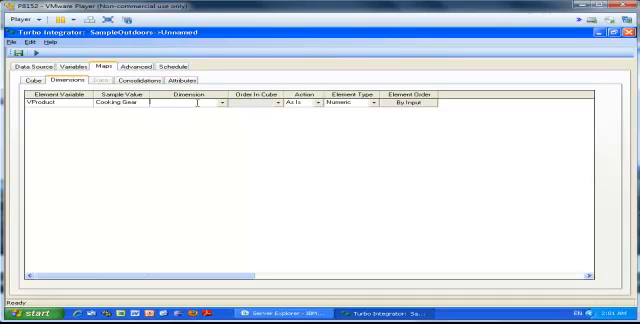
text(Product)
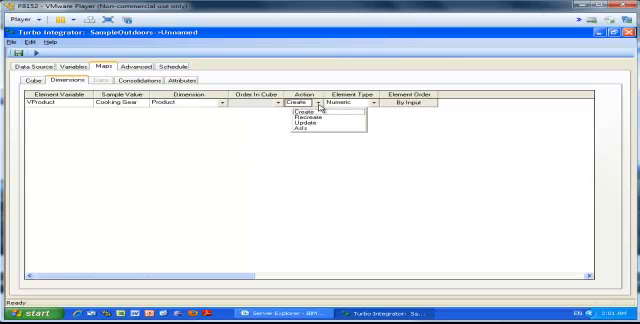
click(305, 111)
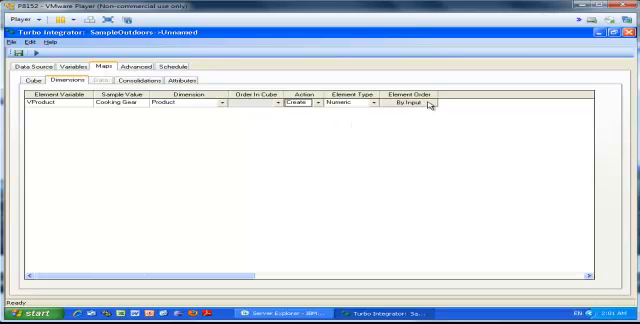
click(421, 104)
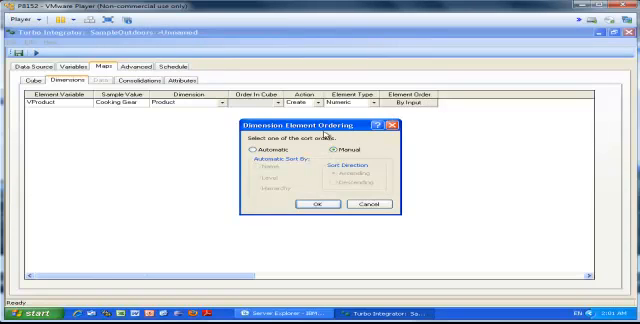
click(254, 151)
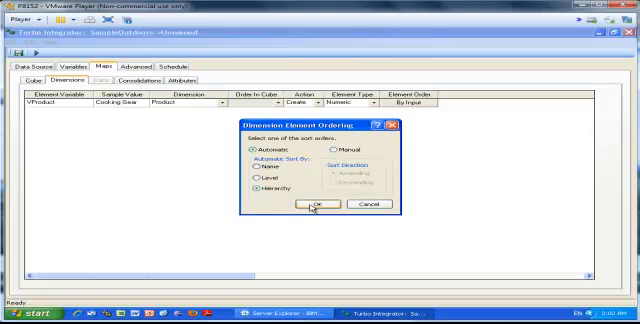
click(316, 206)
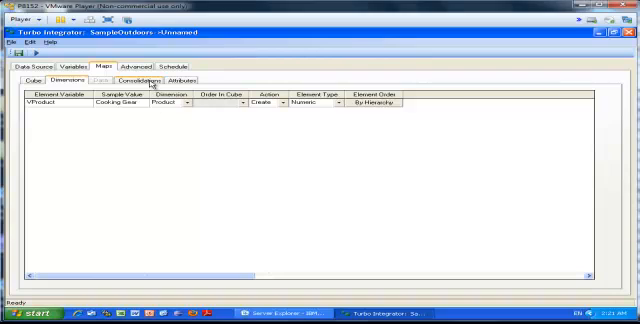
Set VProduct as VGroup's child variable and VGroup as VTotal's child variable
click(130, 78)
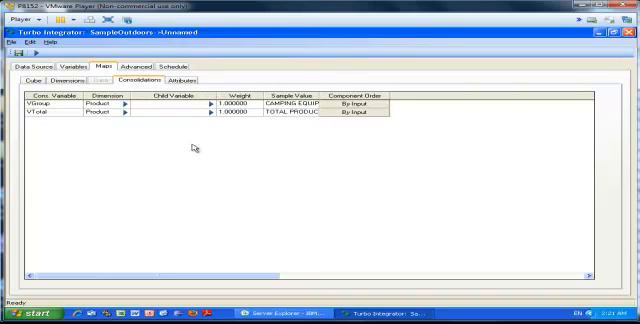
mouse_move(204, 134)
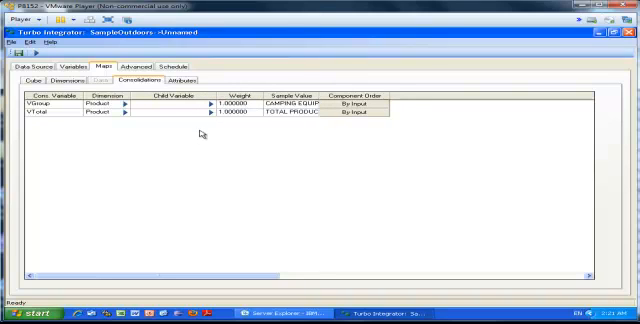
click(200, 110)
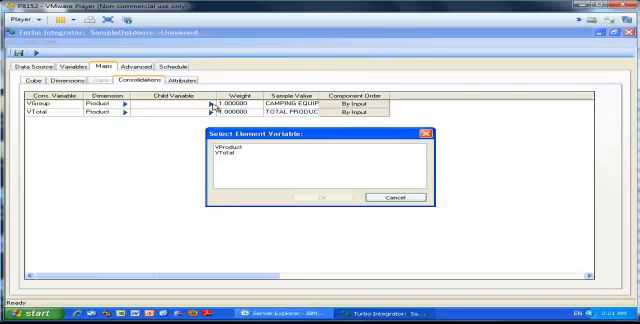
click(230, 146)
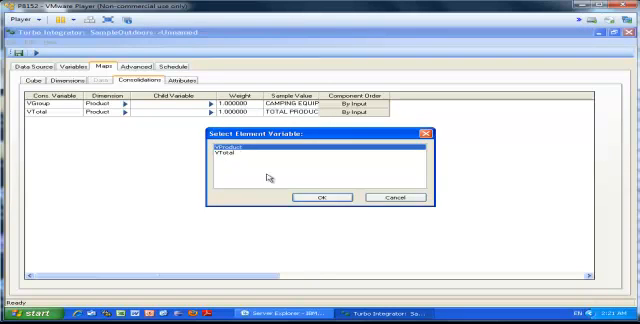
click(320, 196)
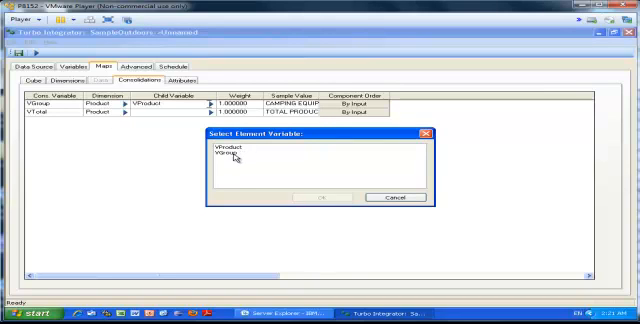
click(323, 196)
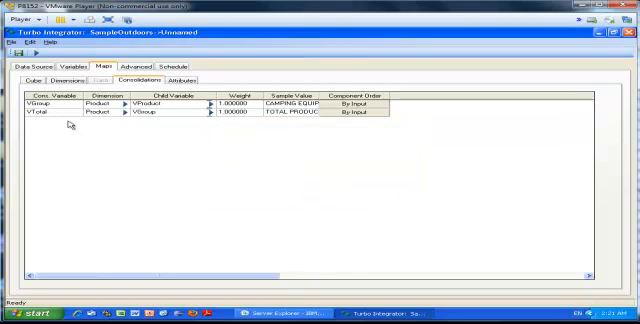
mouse_move(363, 93)
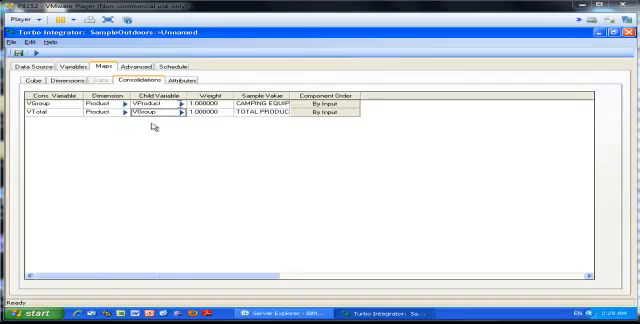
Fill in the attribute mappings on VProduct, making PNumber an Alias attribute
click(181, 79)
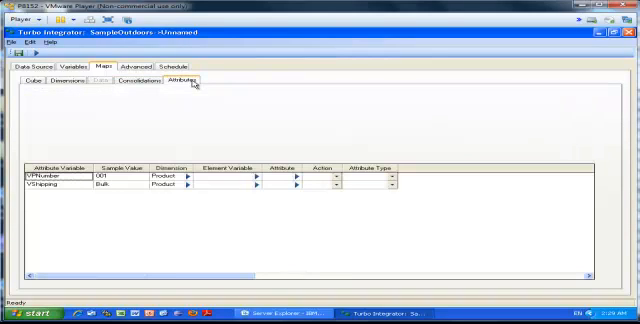
mouse_move(300, 152)
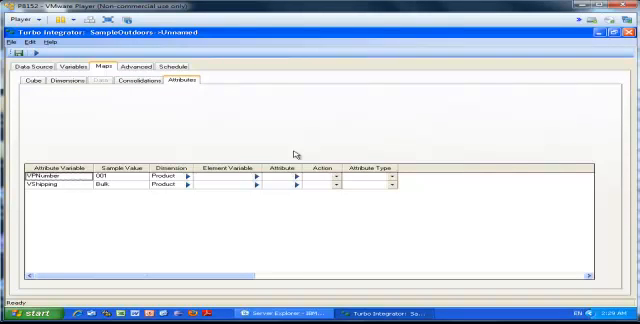
mouse_move(225, 180)
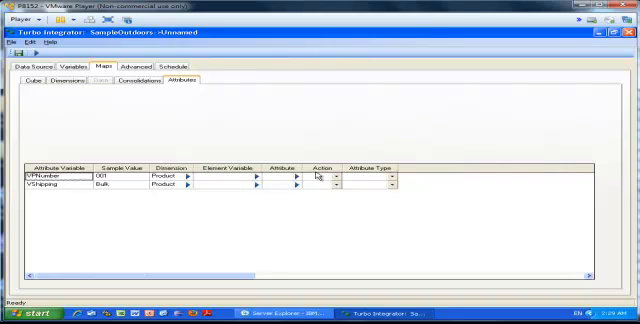
mouse_move(320, 177)
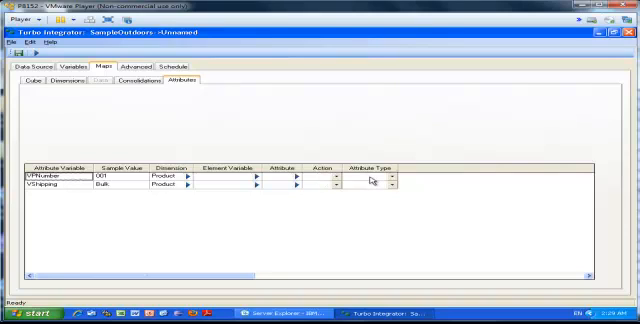
mouse_move(117, 202)
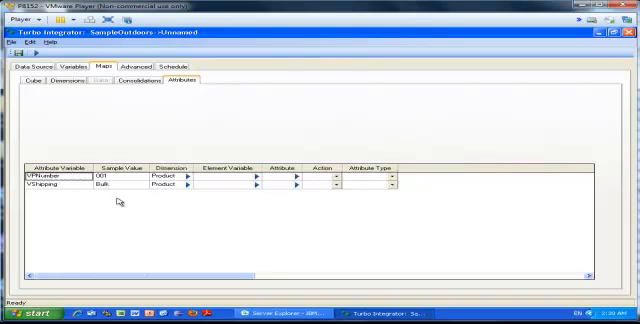
mouse_move(258, 181)
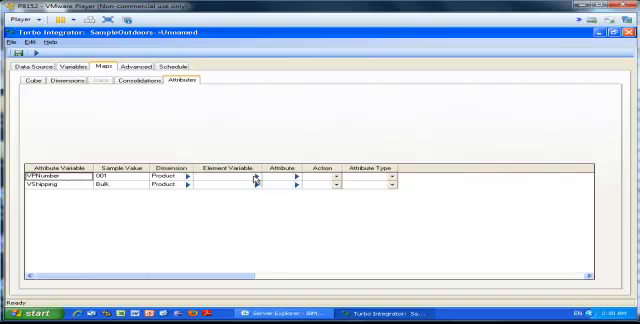
click(262, 178)
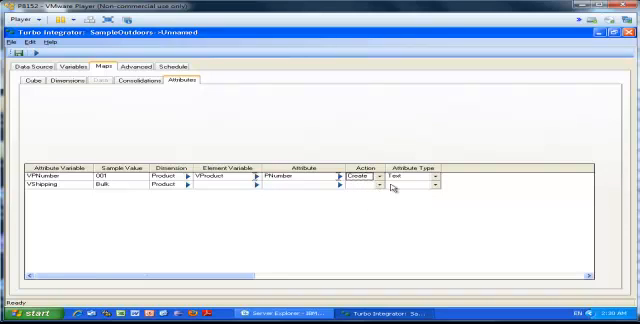
click(438, 178)
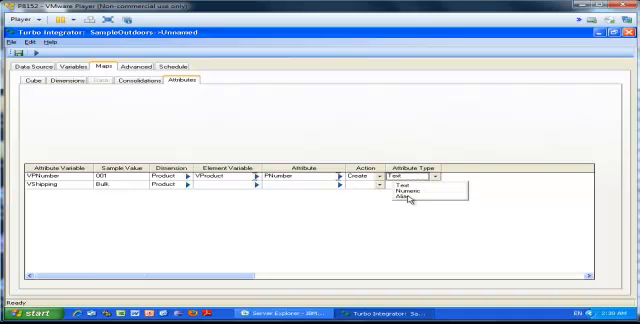
click(409, 199)
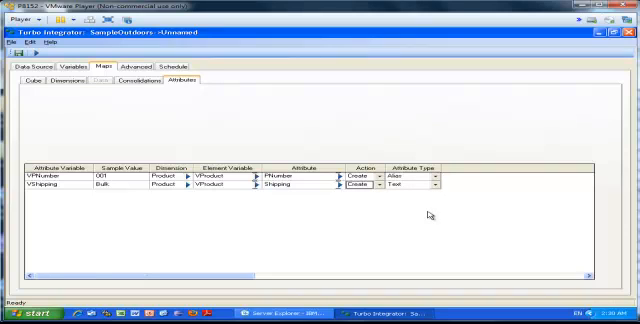
mouse_move(358, 110)
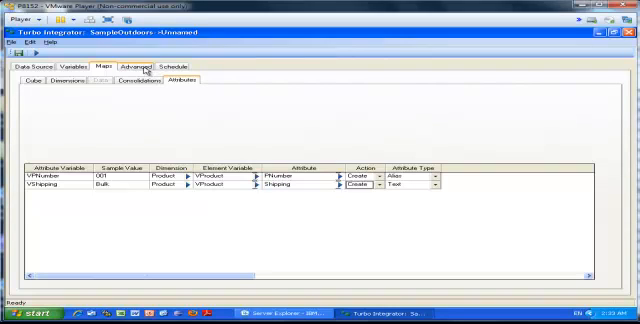
Review the generated Parameters, Metadata, Data and Epilog scripts on the Advanced tab
click(137, 66)
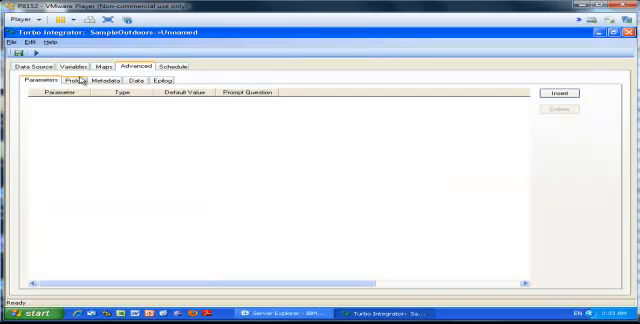
click(102, 81)
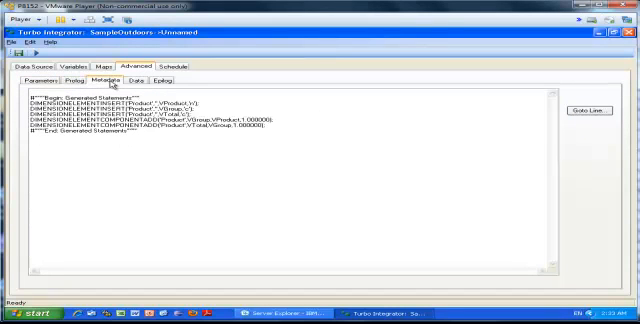
click(135, 78)
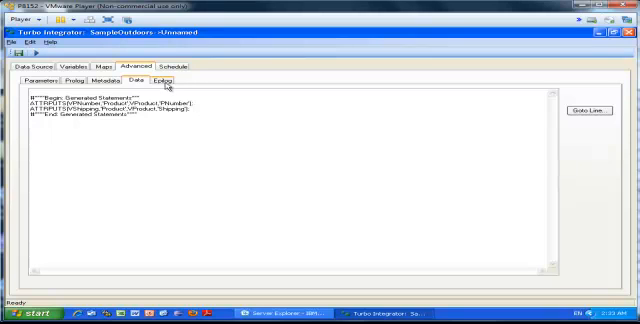
click(35, 78)
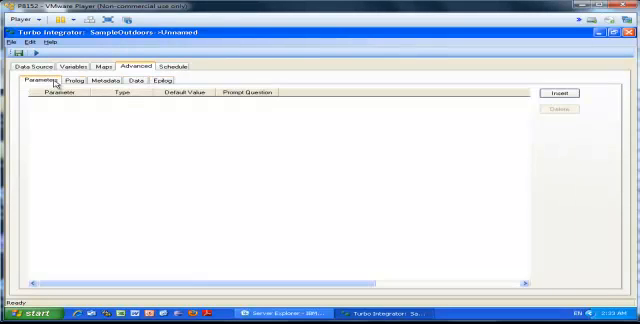
click(134, 80)
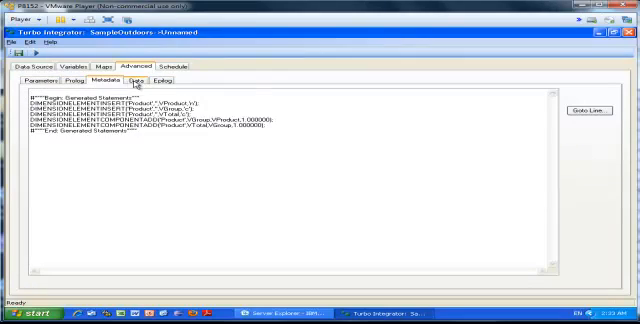
click(167, 74)
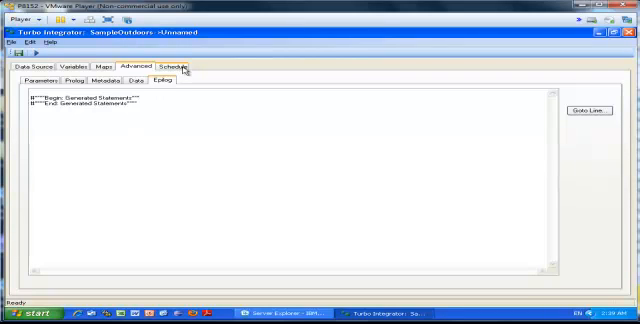
Check the schedule settings, then save the process as CreateDimProductCSV
click(170, 64)
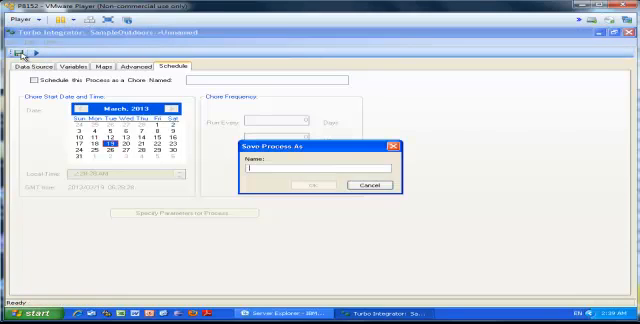
mouse_move(375, 263)
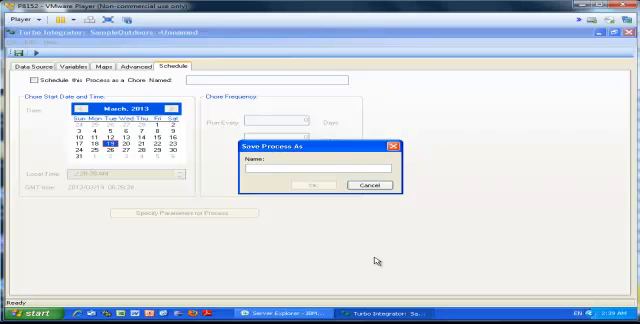
text(CreateDim)
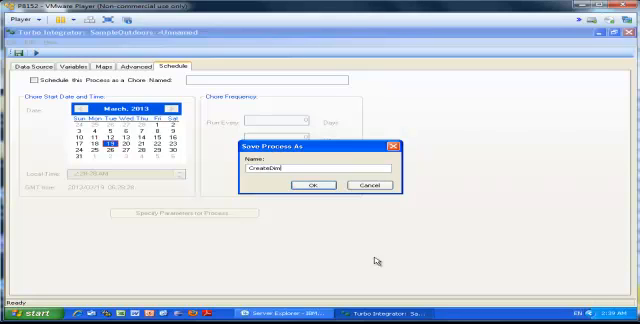
text(Pro)
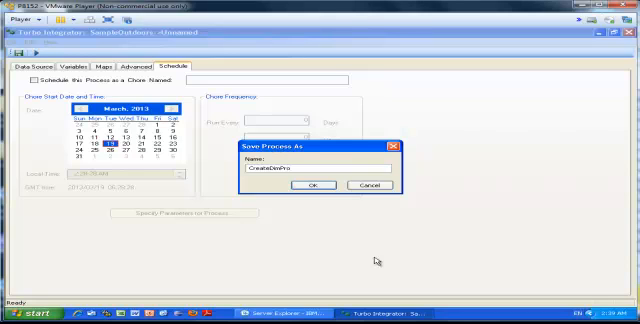
text(duct)
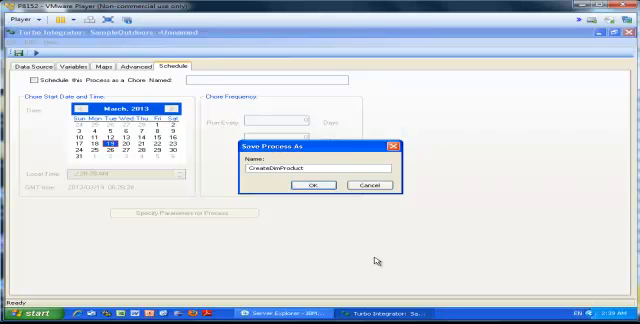
text(CSV)
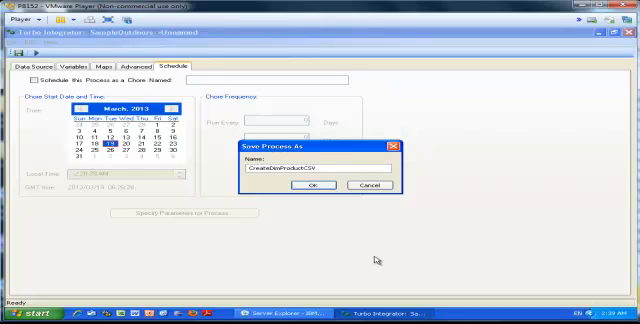
click(314, 187)
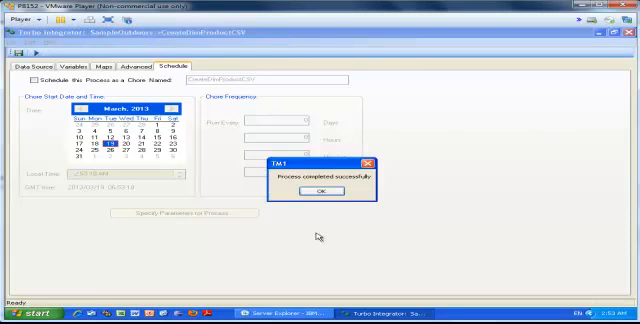
Acknowledge the 'Process completed successfully' message after running CreateDimProductCSV
click(318, 192)
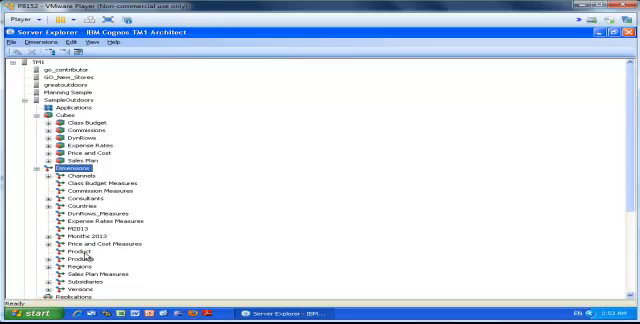
Open the Product dimension in the Subset Editor, showing Total Products over five product lines
double_click(63, 257)
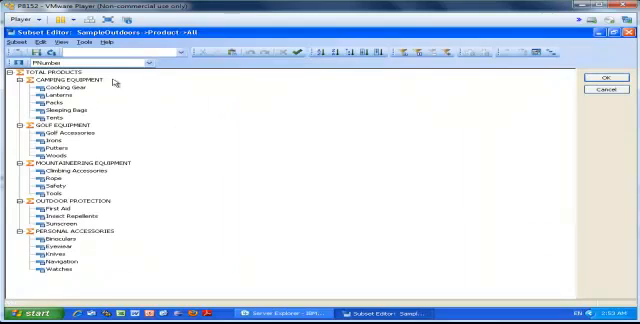
mouse_move(138, 257)
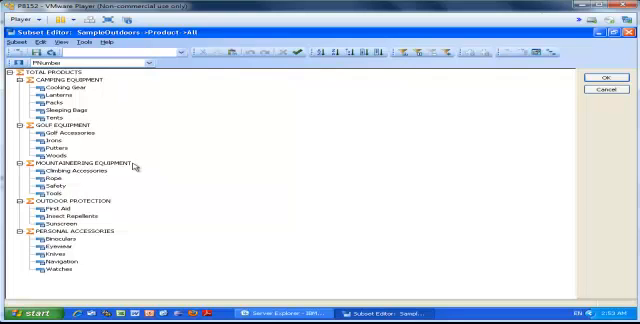
mouse_move(100, 110)
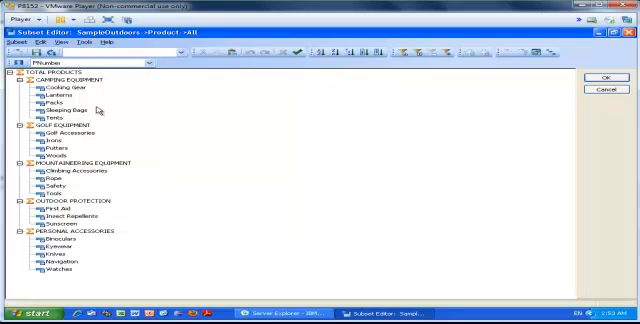